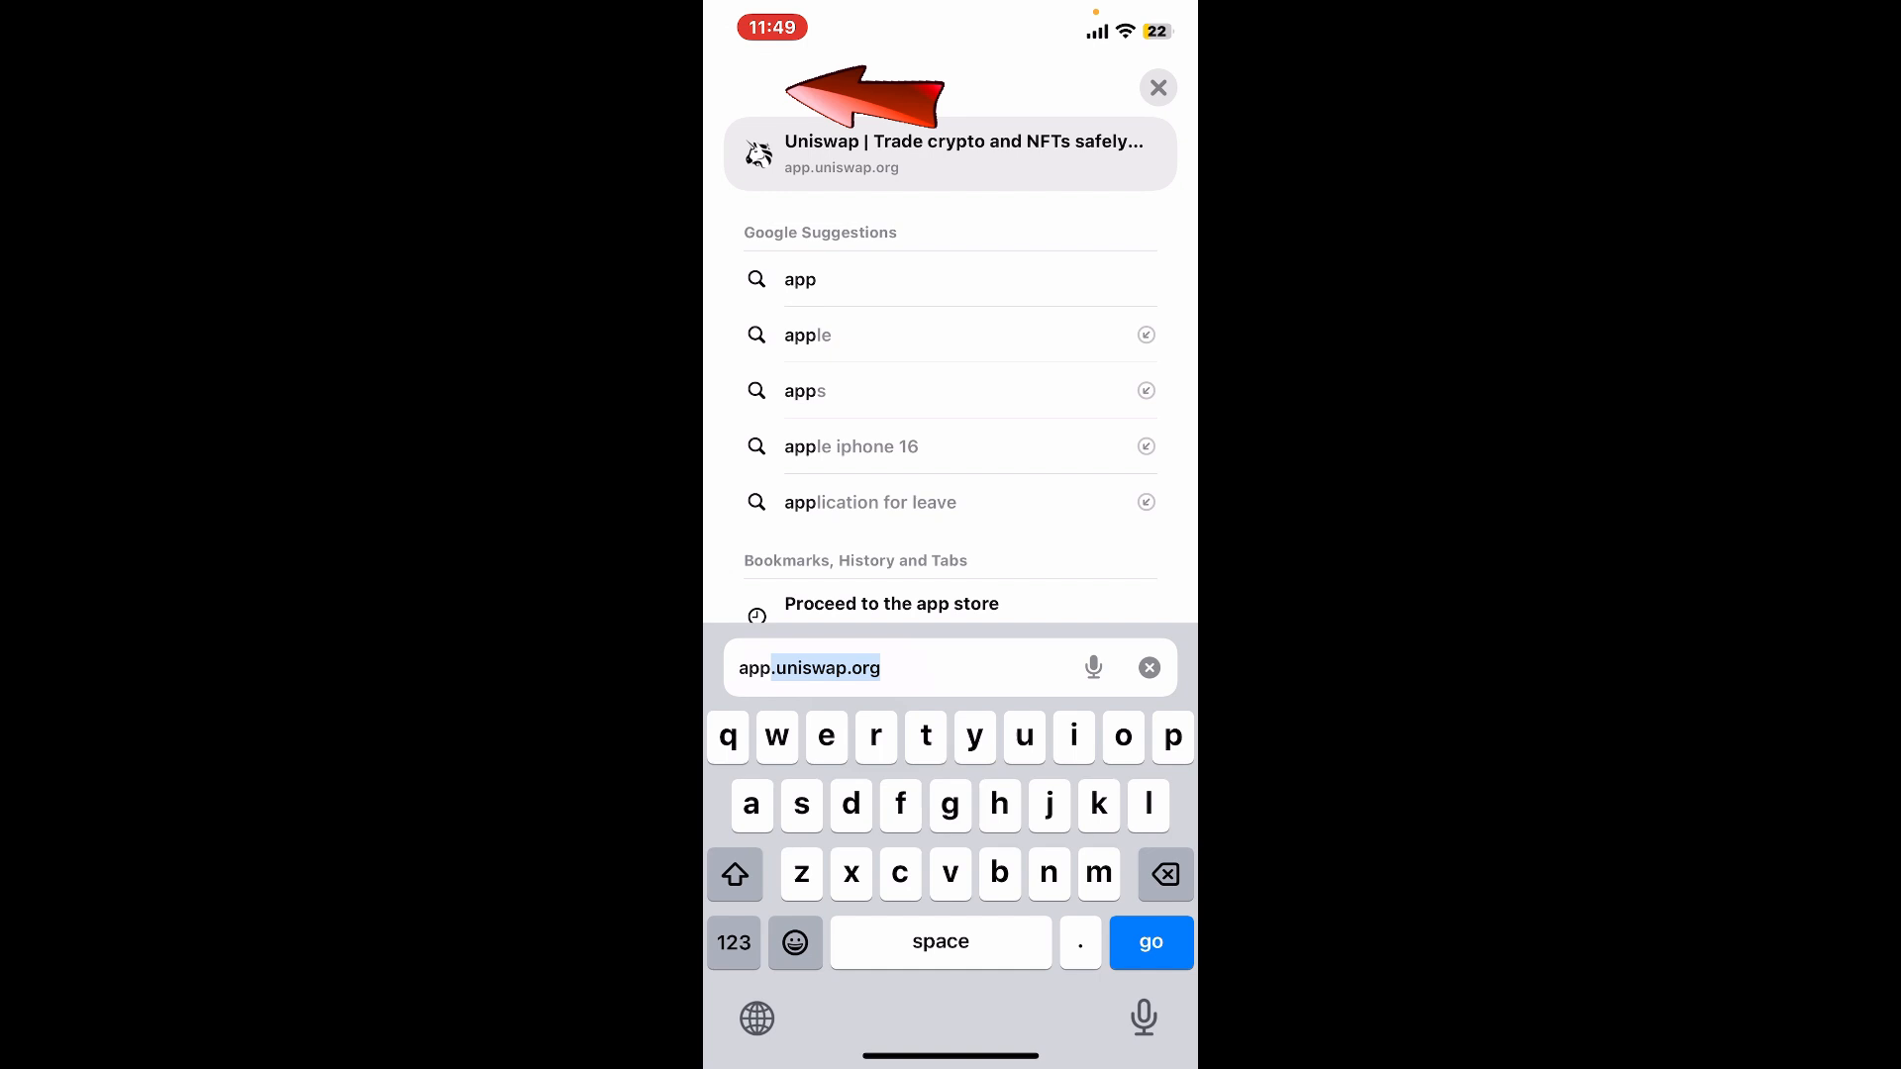
Load the Uniswap web app from the app.uniswap.org address suggestion.
{"action": "left_click", "coordinate": [1149, 943]}
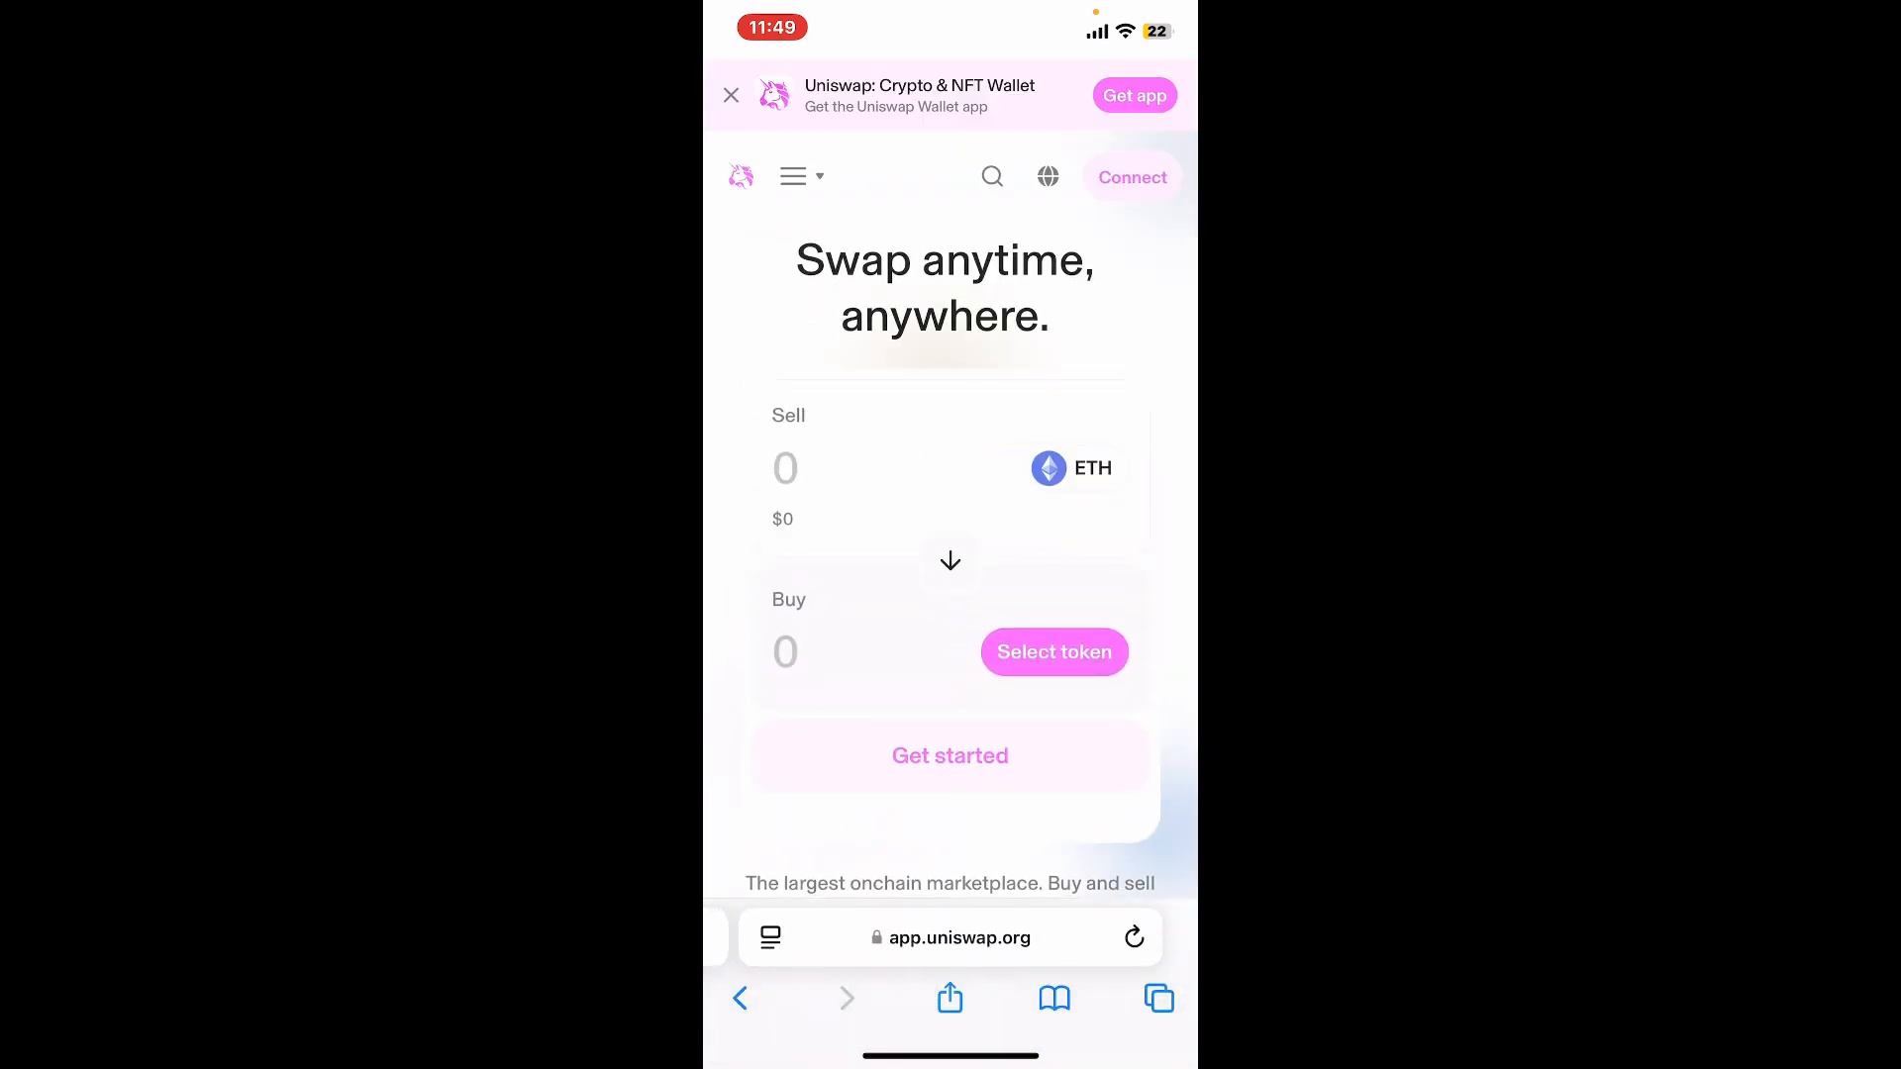
Dismiss the Get app banner and start a wallet connection via WalletConnect, choosing SafePal.
{"action": "left_click", "coordinate": [731, 96]}
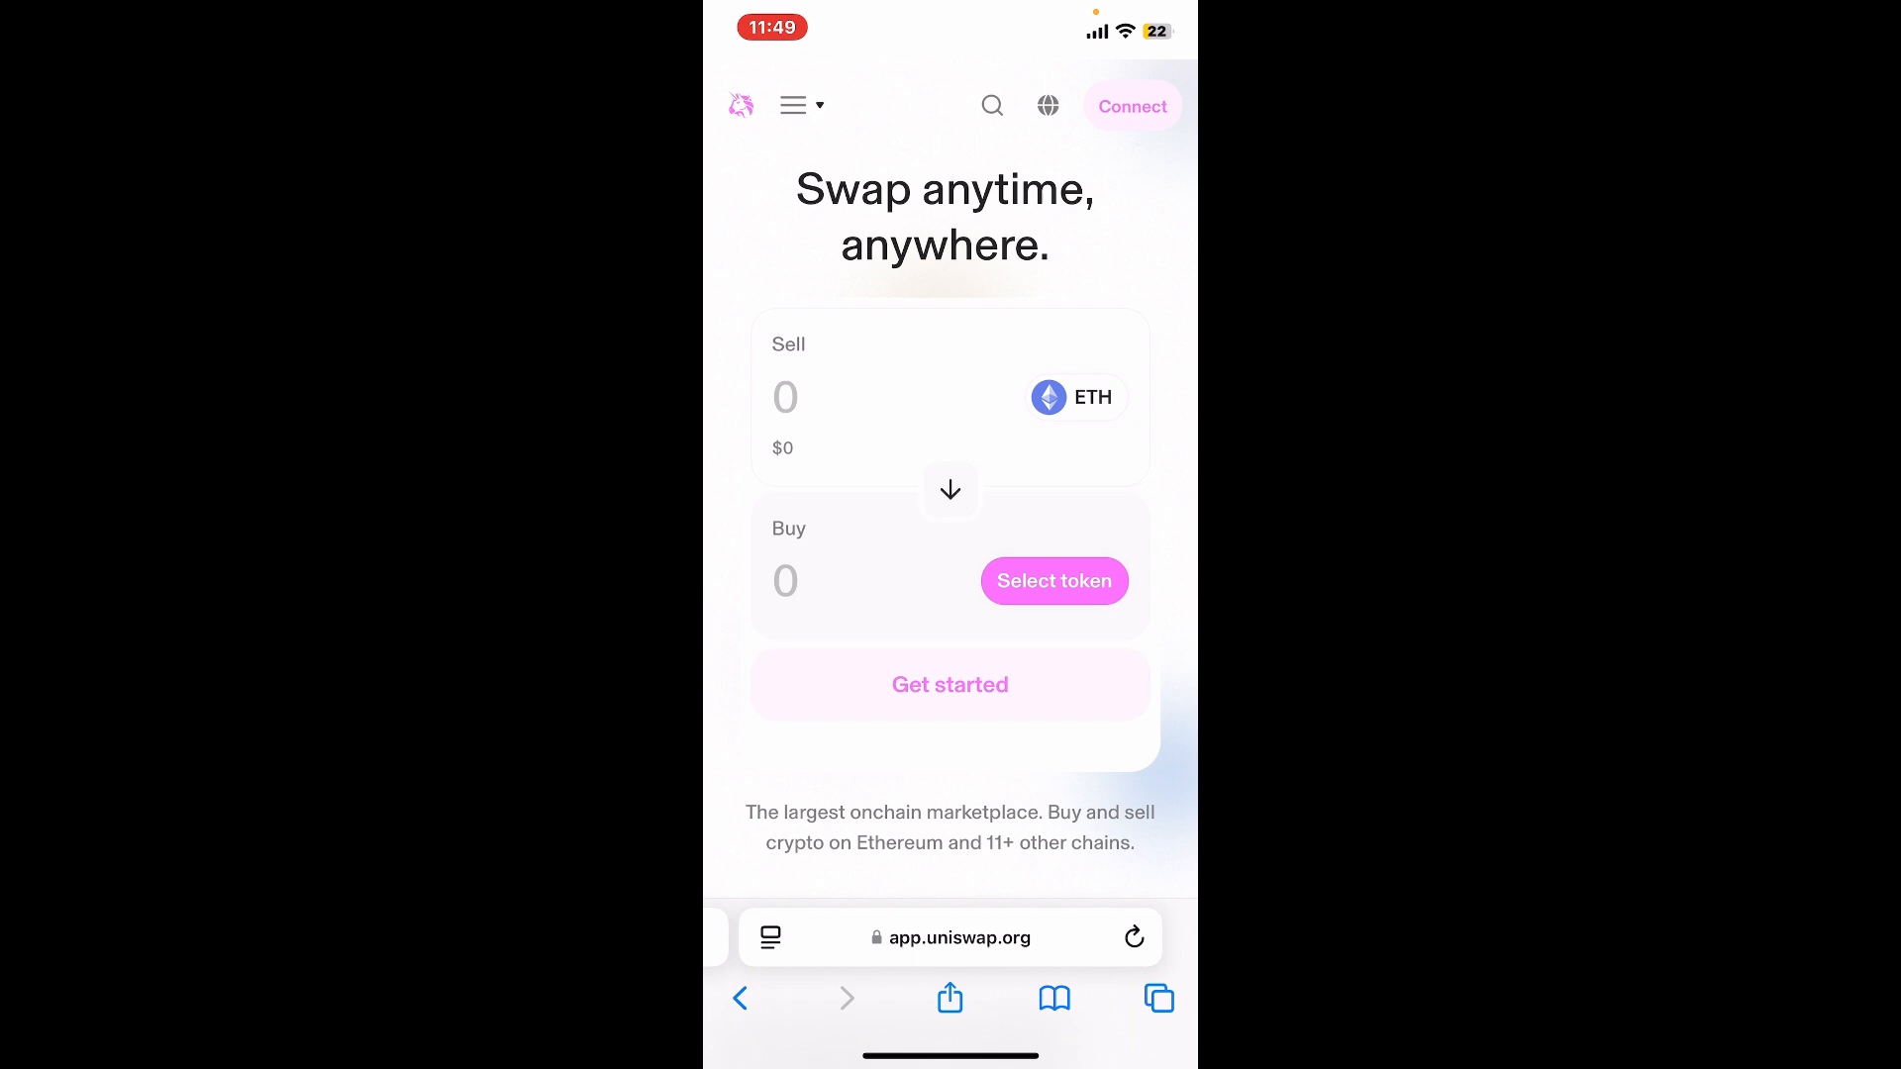
{"action": "left_click", "coordinate": [1130, 105]}
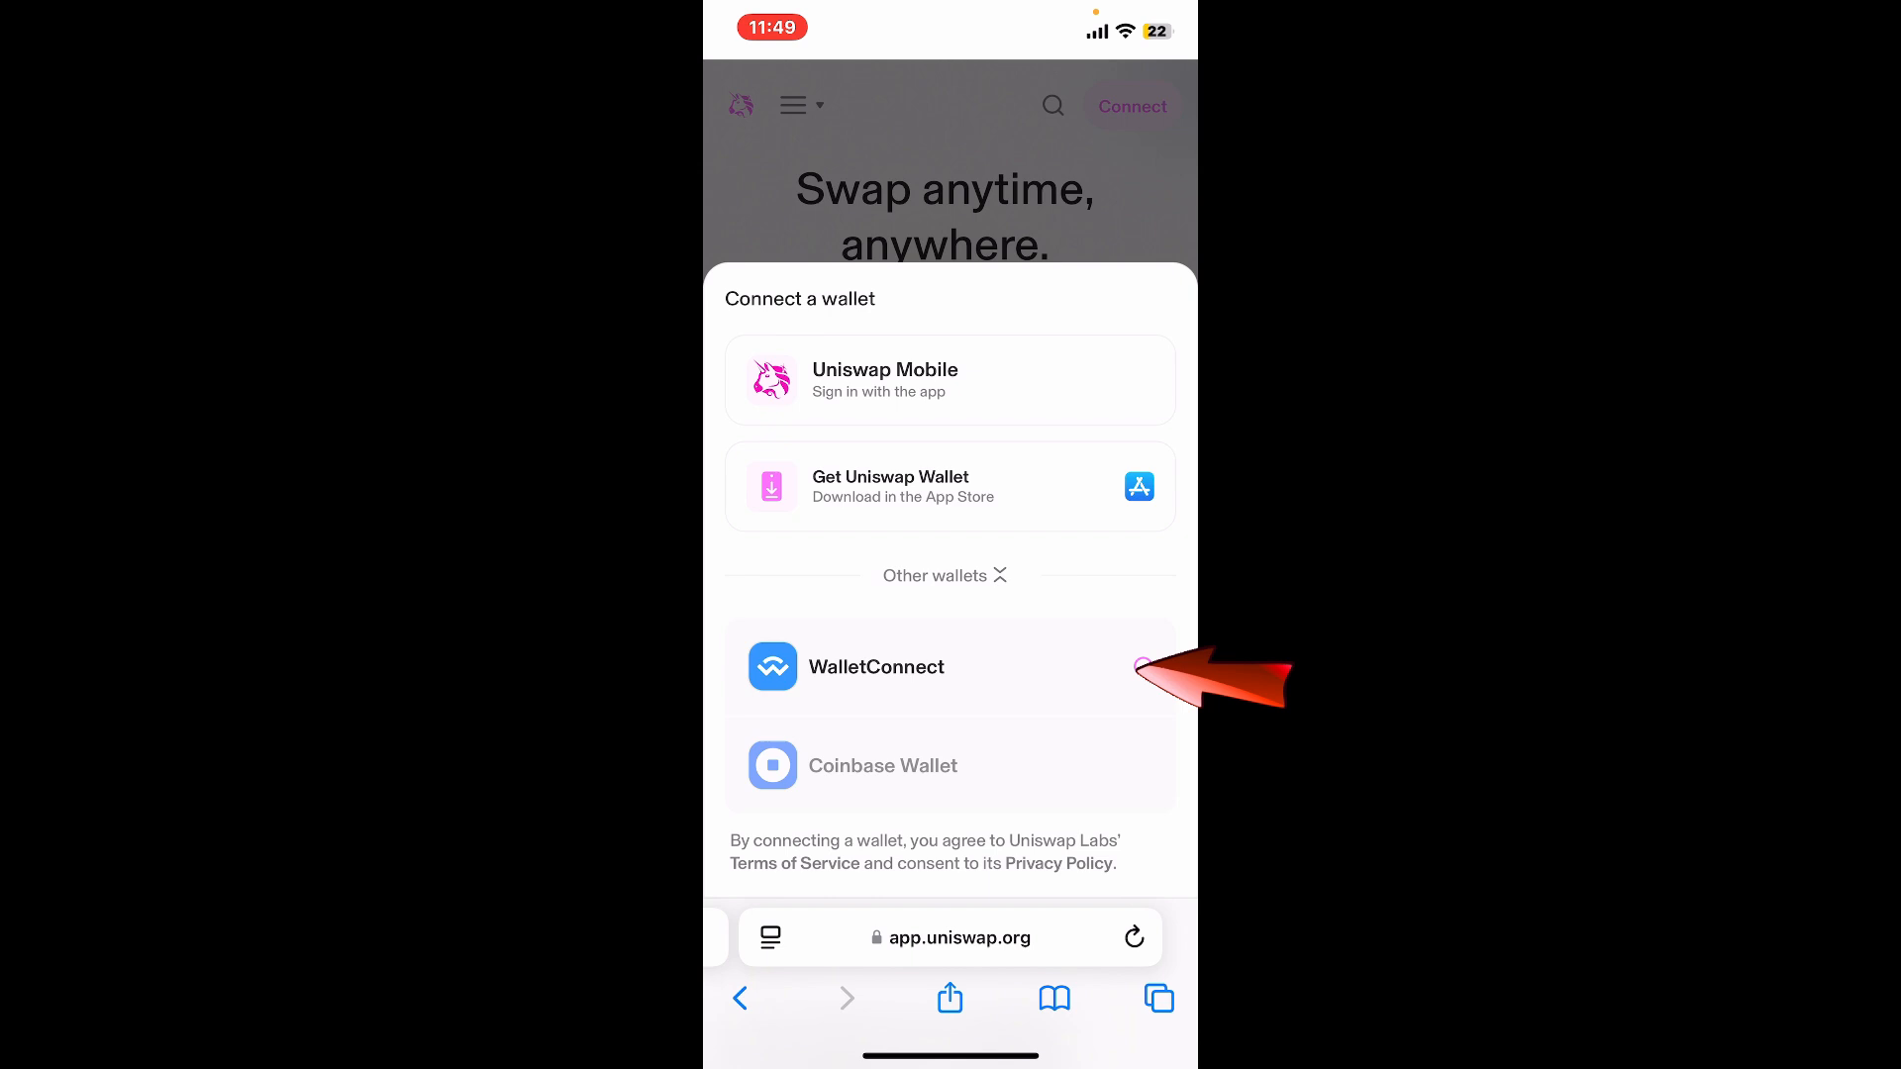
{"action": "left_click", "coordinate": [875, 667]}
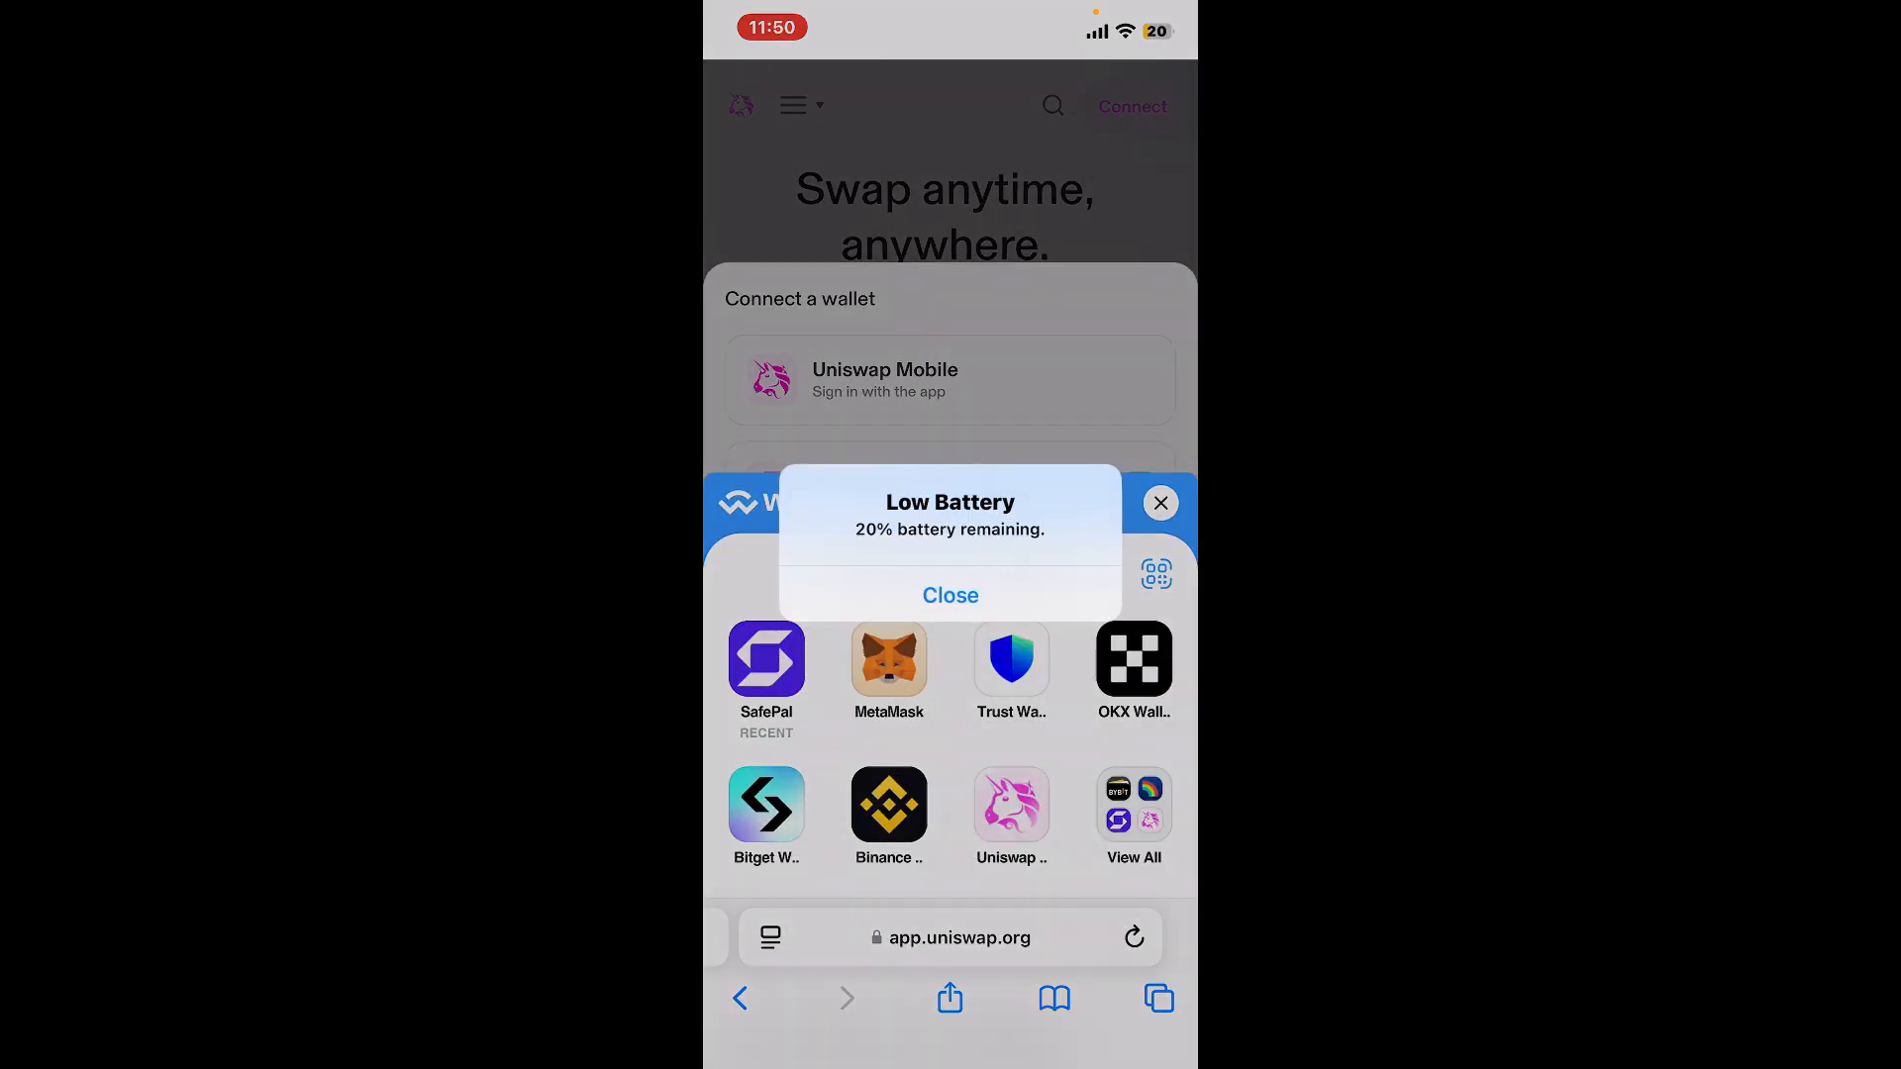
{"action": "left_click", "coordinate": [951, 594]}
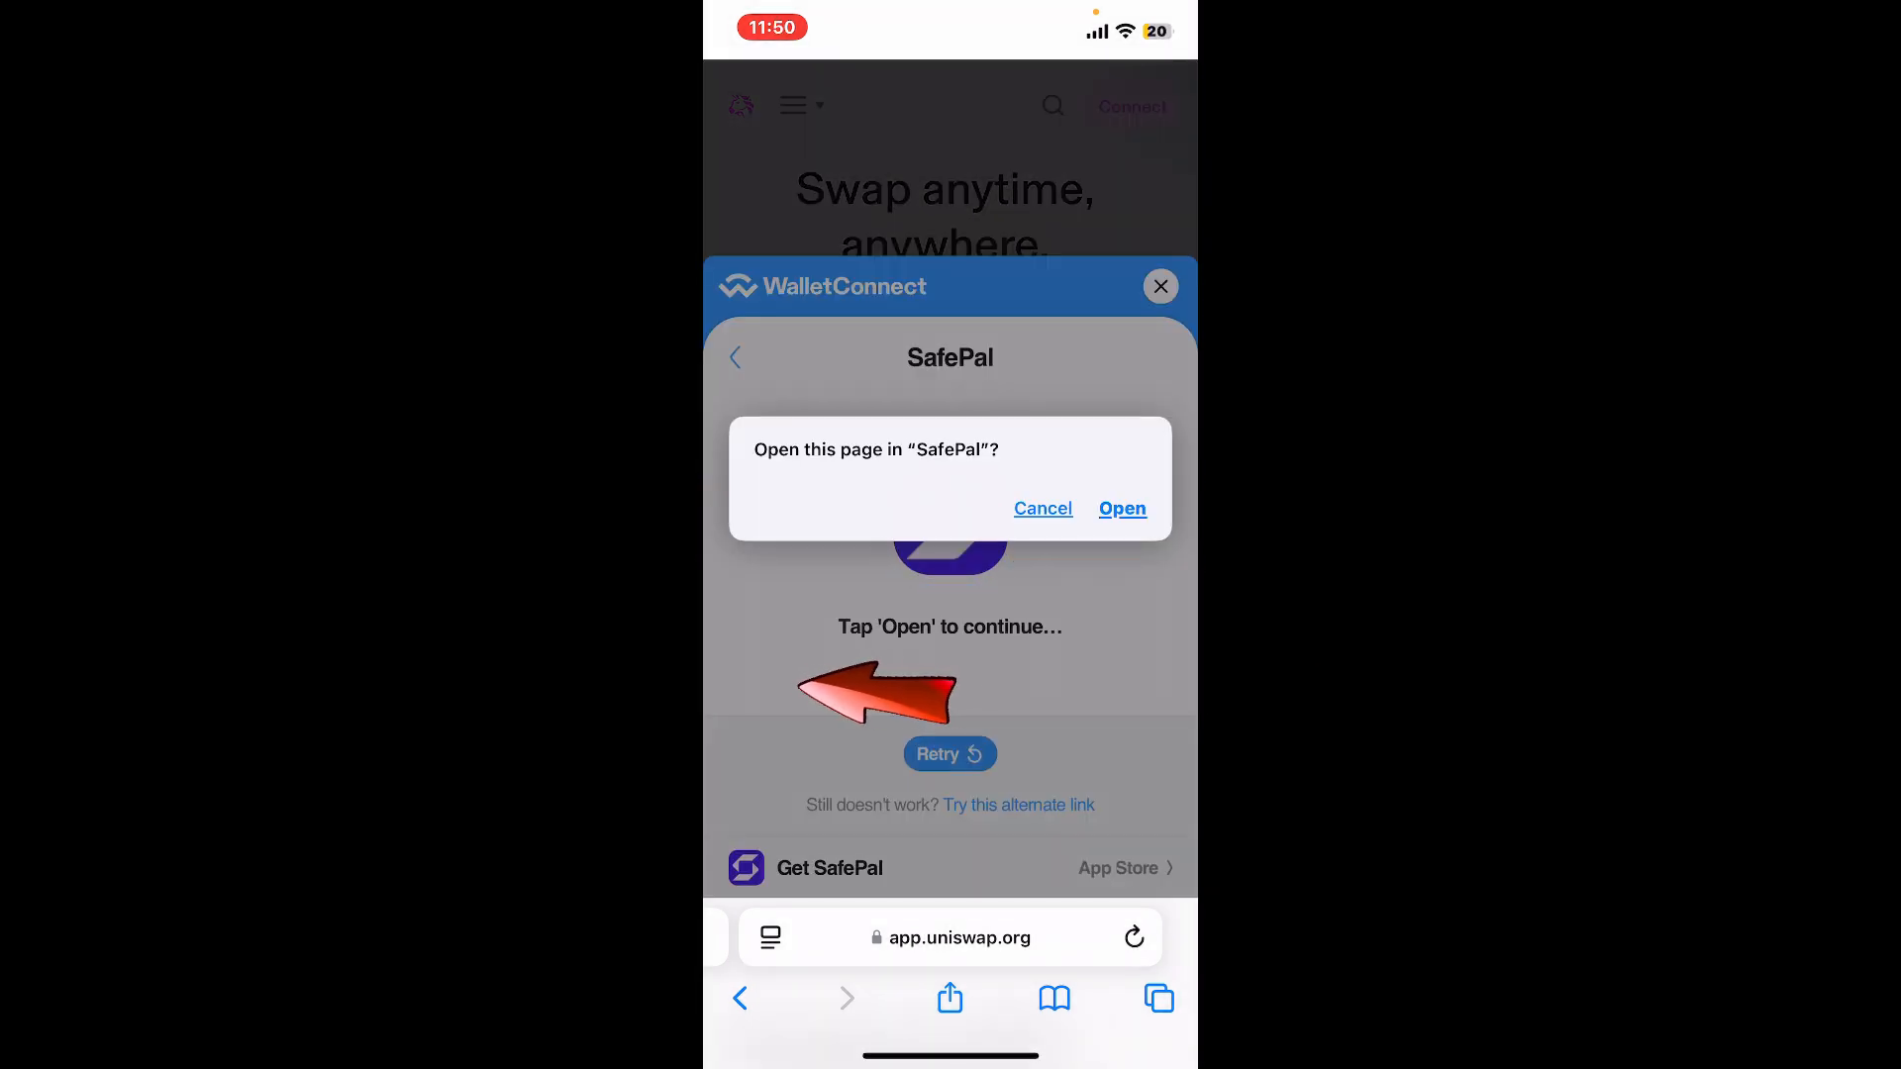
Launch SafePal from the prompt and agree to Uniswap's WalletConnect login request.
{"action": "left_click", "coordinate": [1121, 509]}
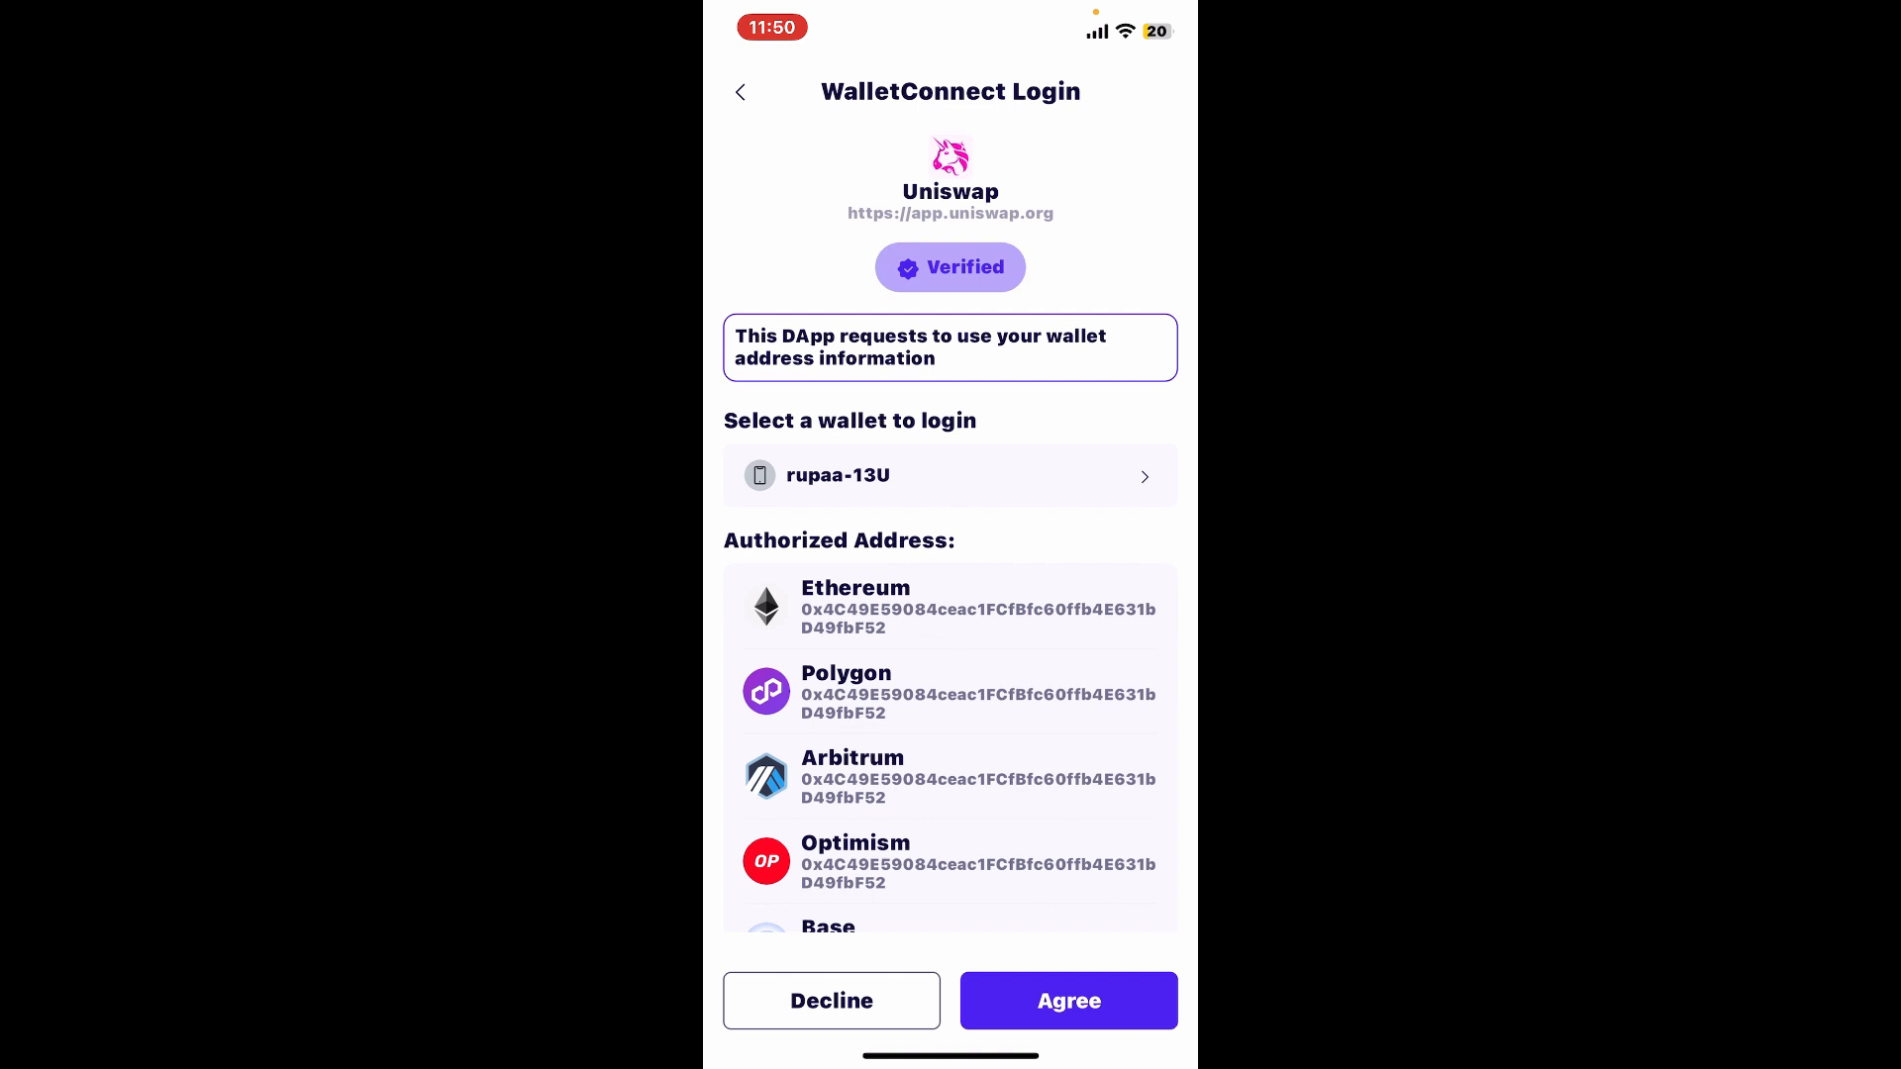
{"action": "left_click", "coordinate": [1068, 1000]}
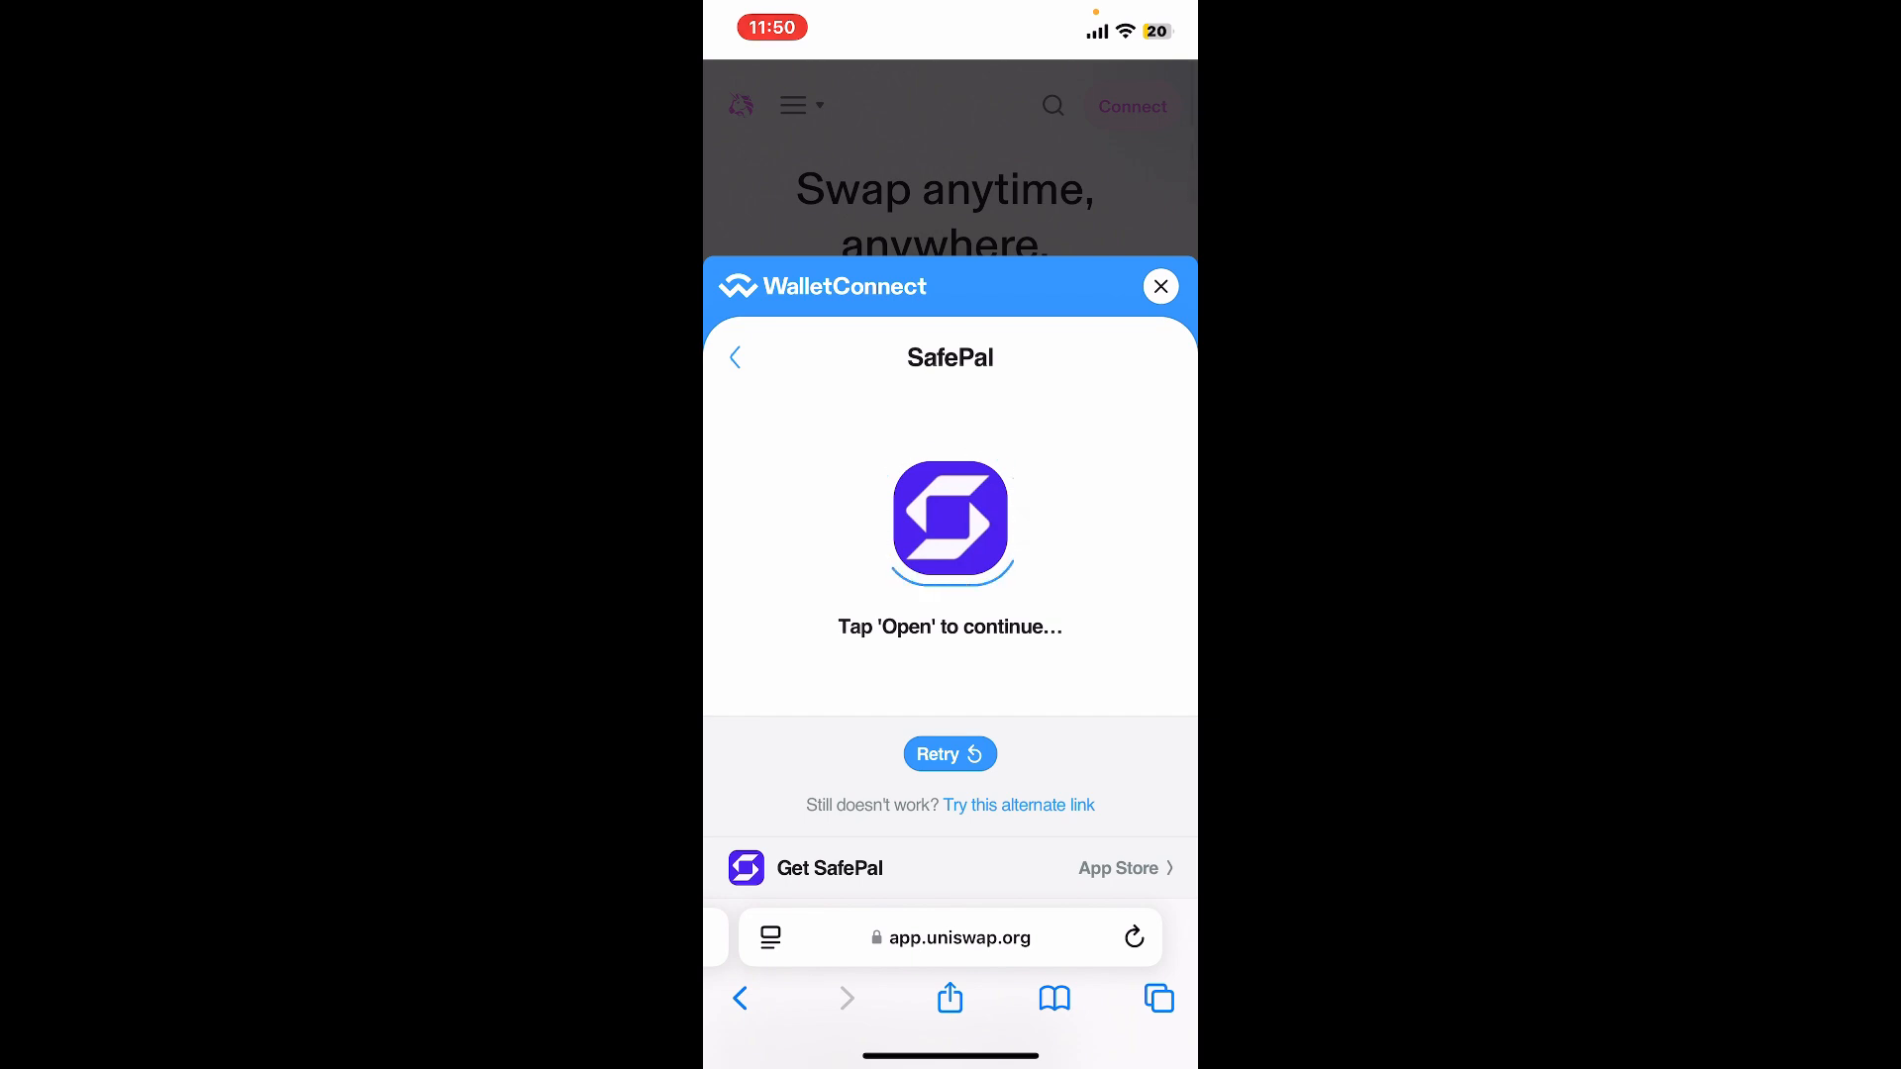
Close the WalletConnect sheet to show the Swap panel with the connected SafePal wallet, ETH balance 0.
{"action": "left_click", "coordinate": [1159, 285]}
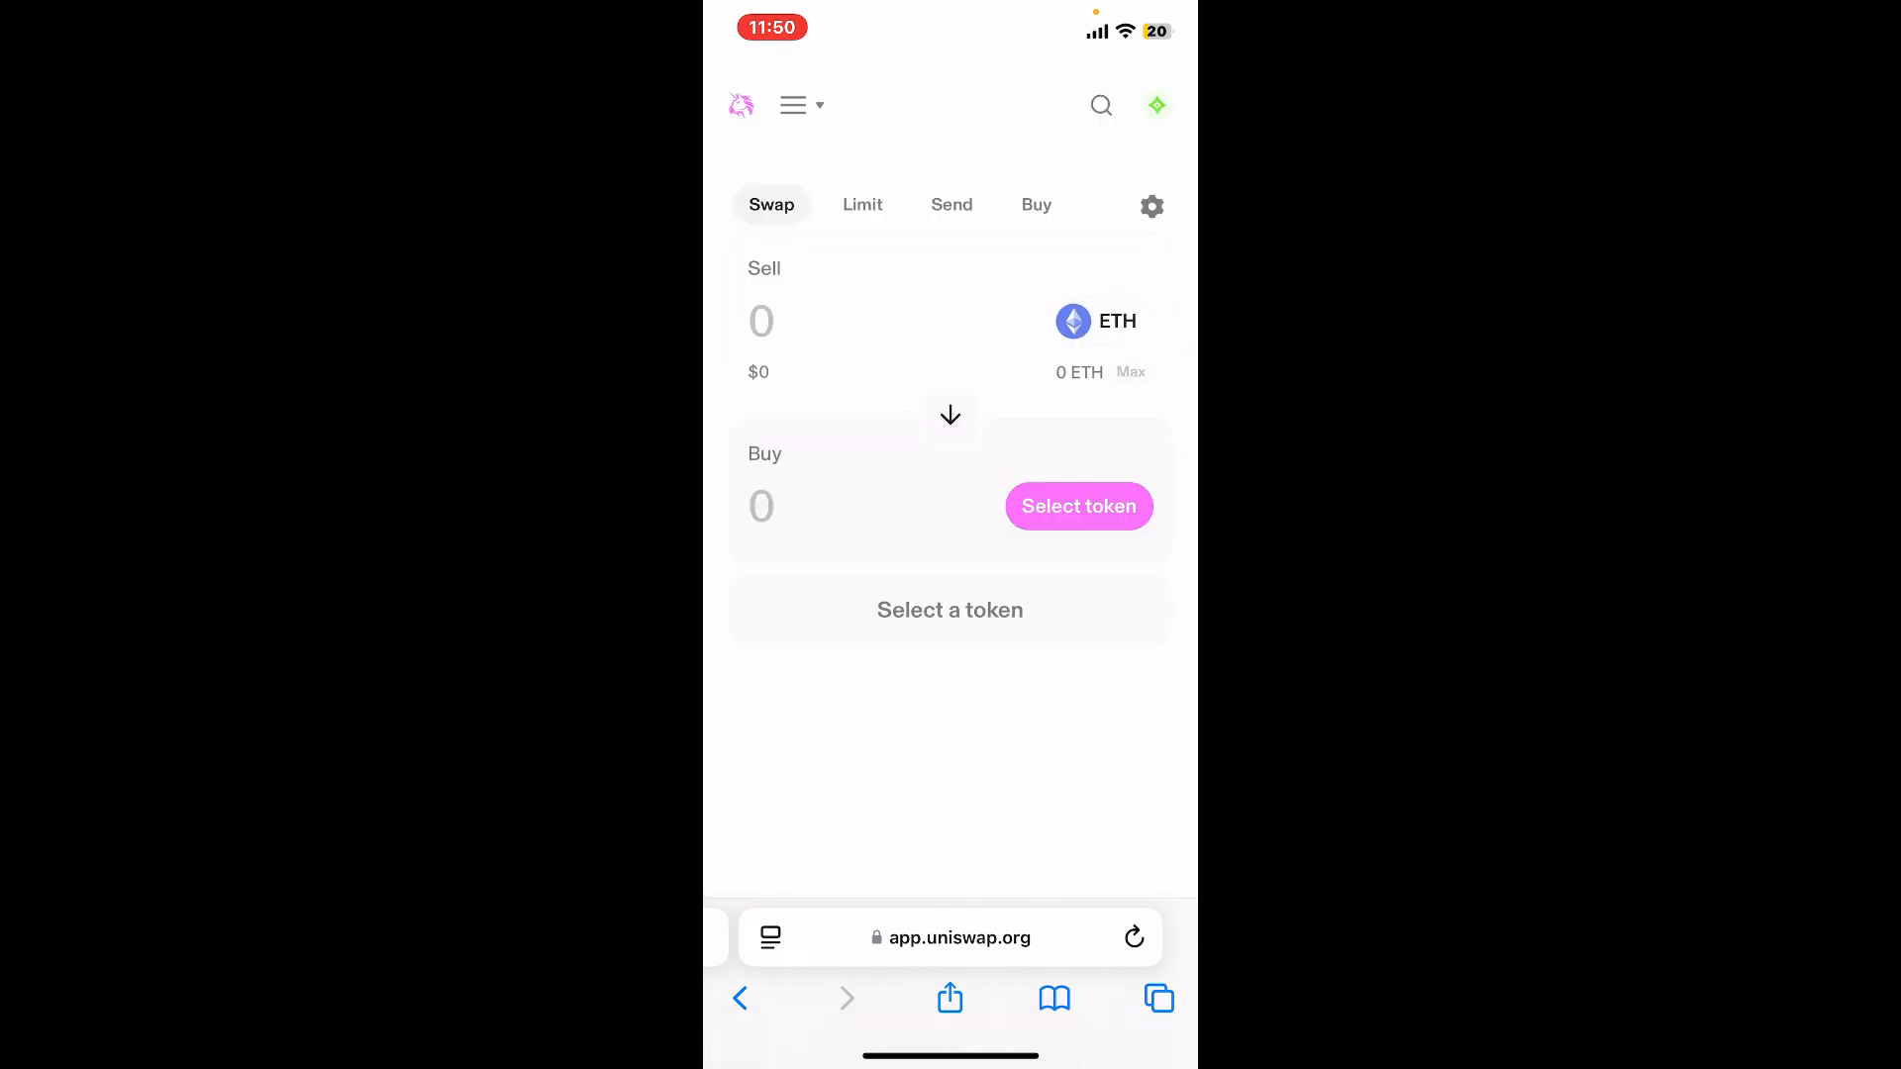